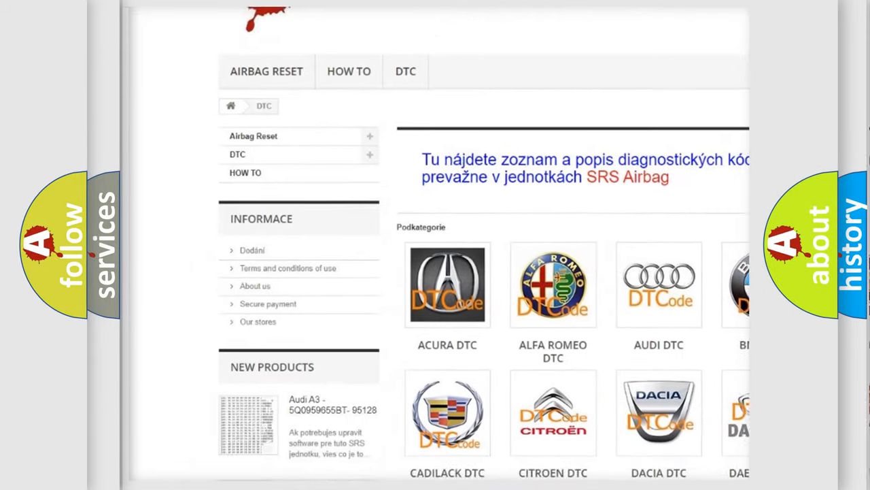
scroll("down", 3)
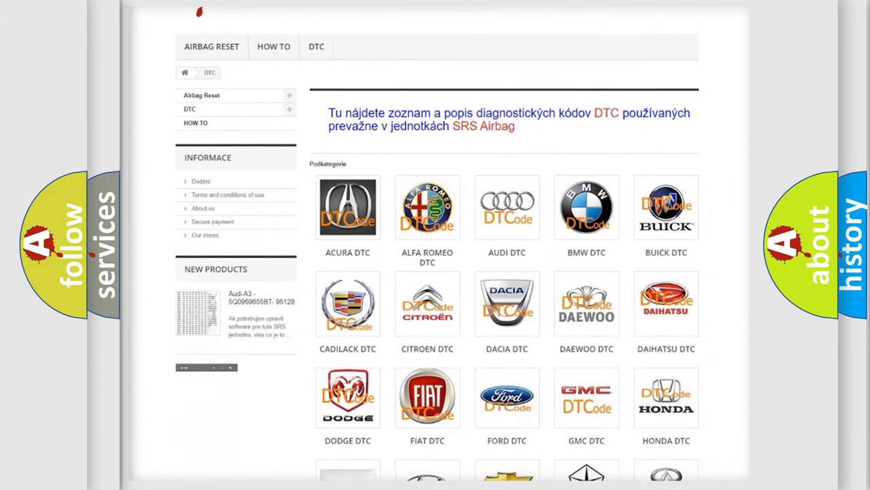
scroll("down", 3)
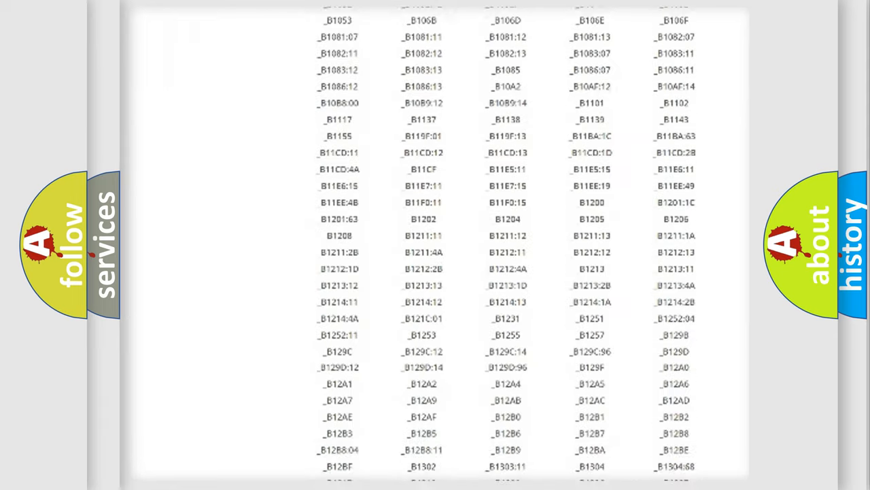
scroll("down", 3)
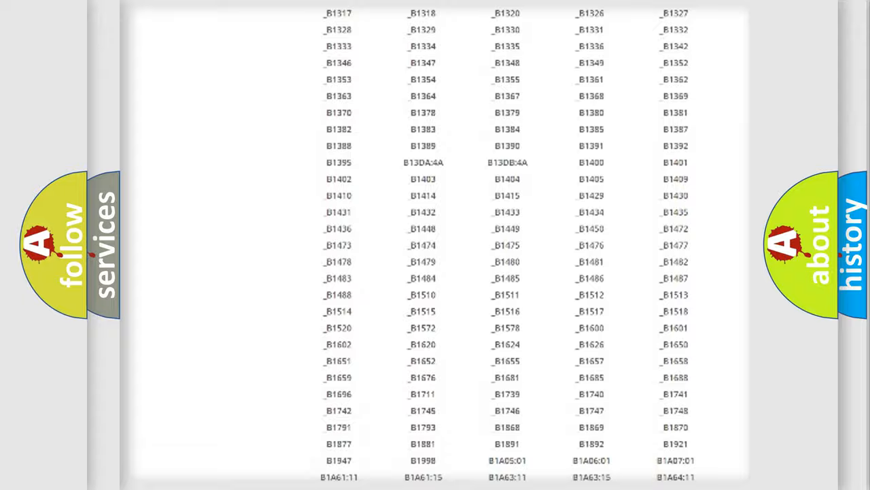